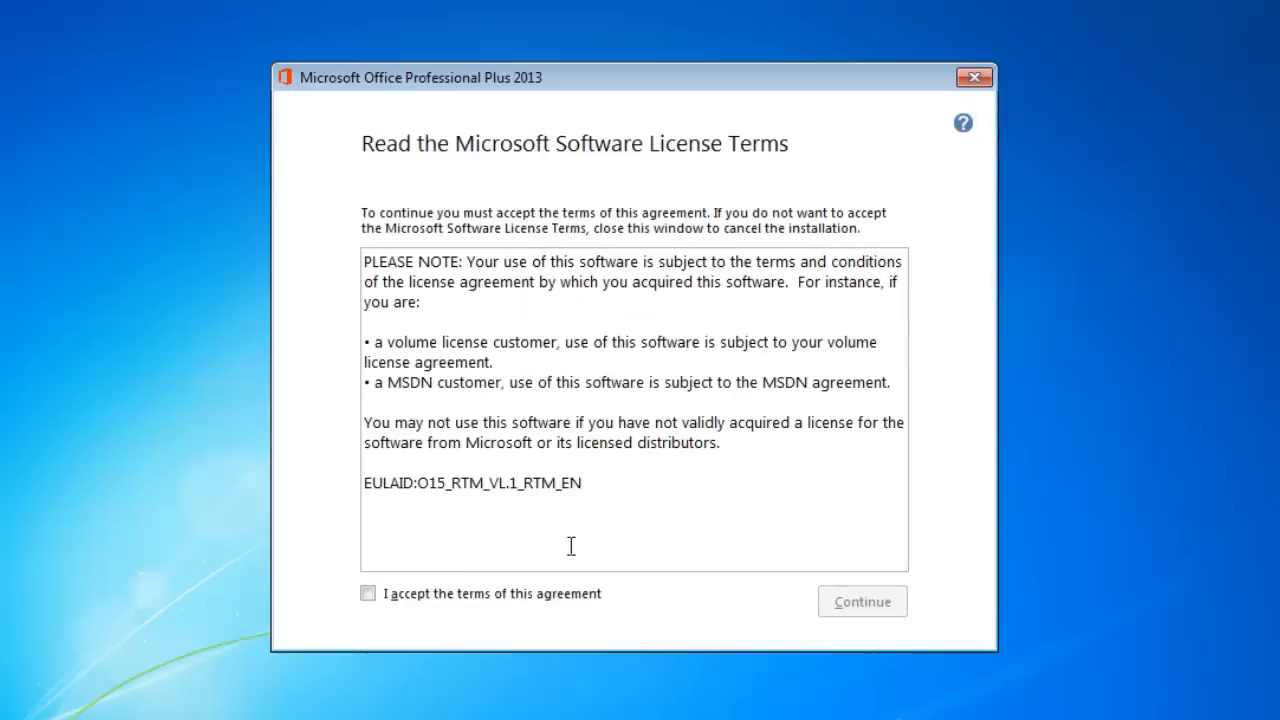
# Step: Accept 'I accept the terms of this agreement' and continue past the license screen
pyautogui.click(368, 592)
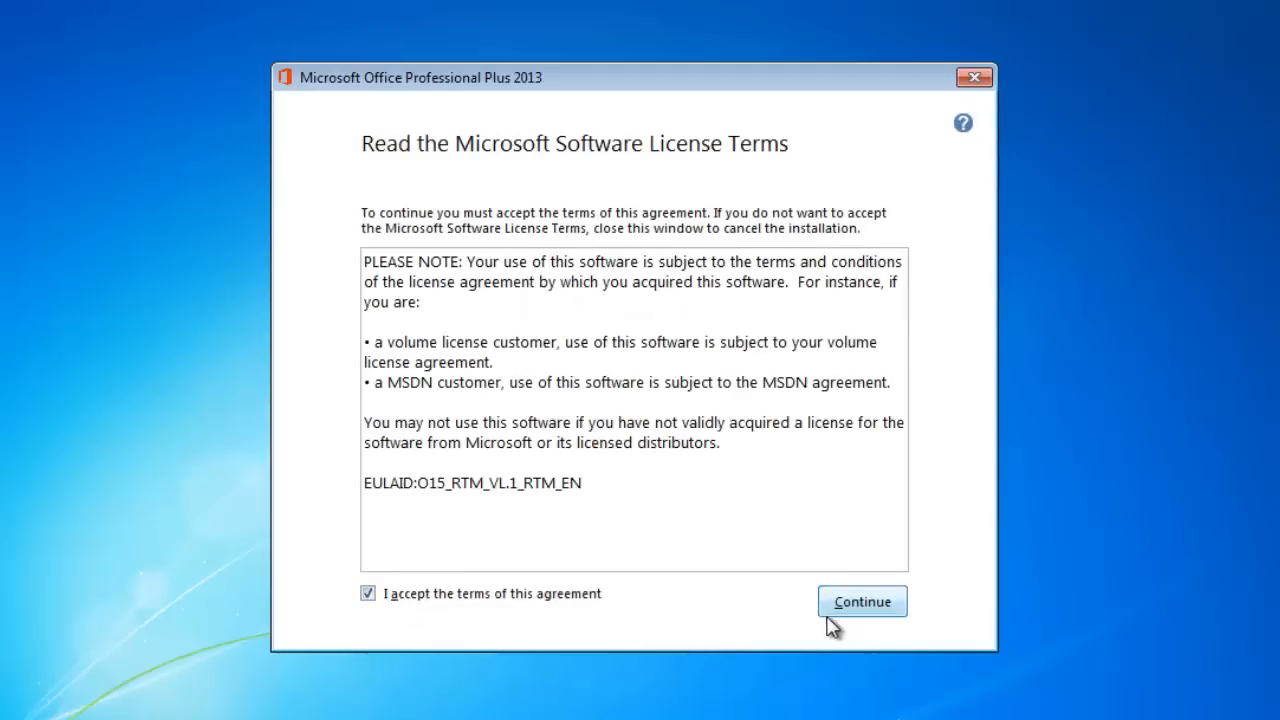
pyautogui.click(860, 600)
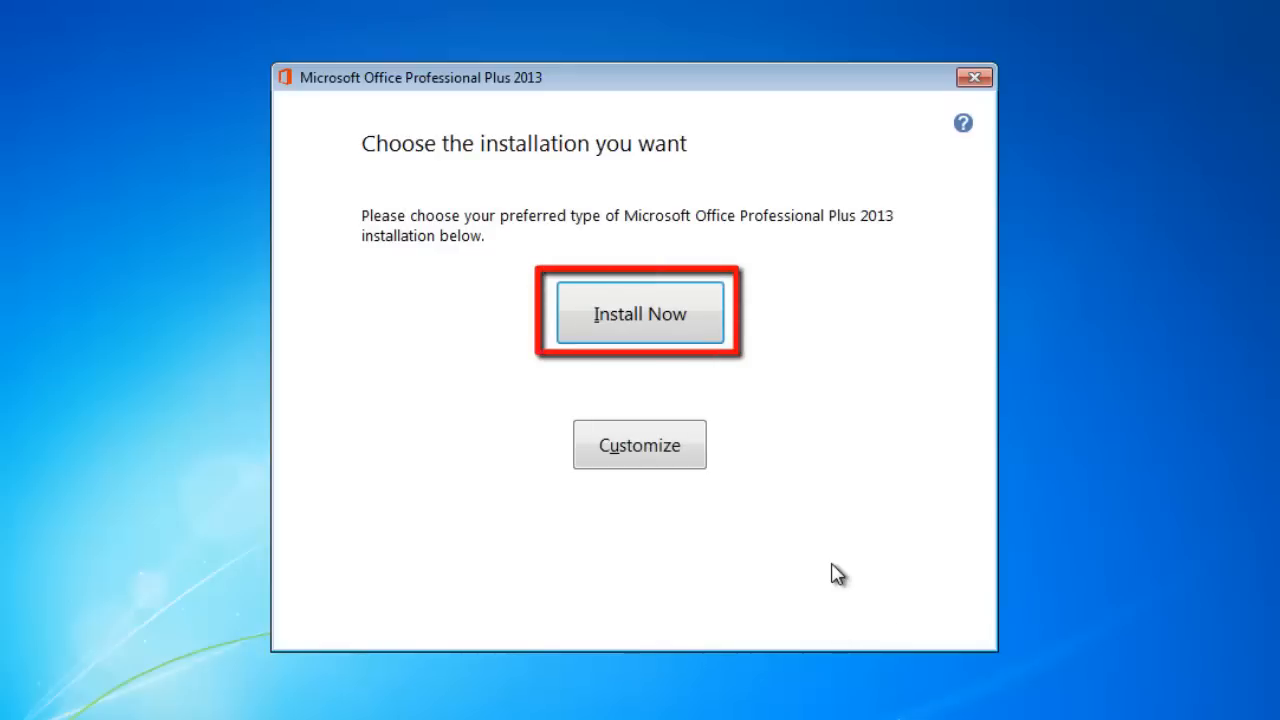
# Step: Start the full Office installation with Install Now and default options
pyautogui.click(640, 312)
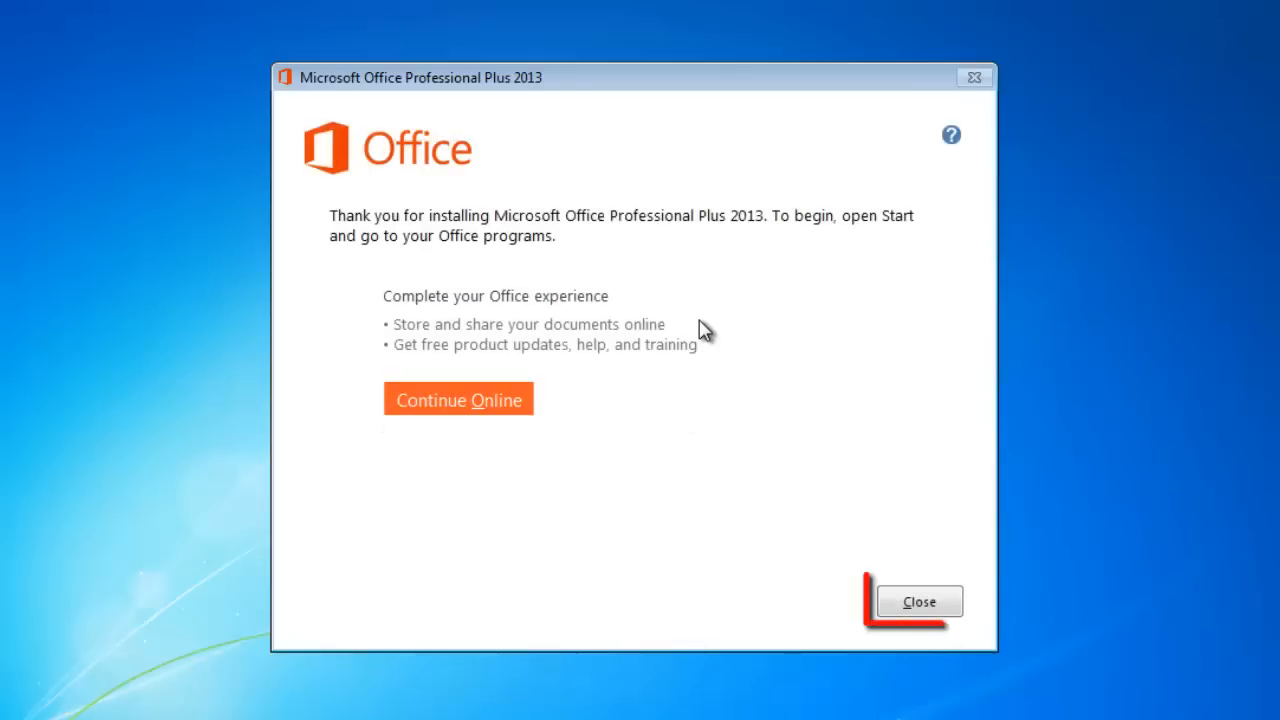
# Step: Close the finished setup at its thank-you screen, returning to the desktop
pyautogui.click(916, 600)
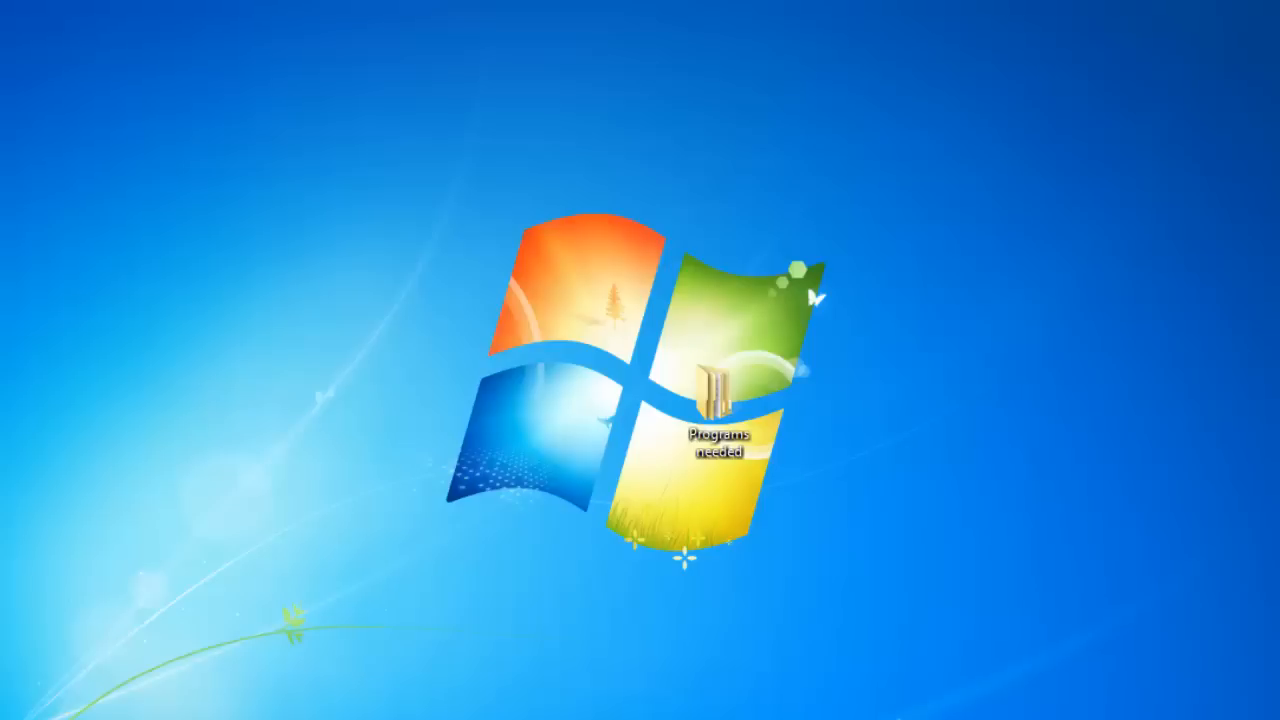
# Step: Launch PowerPoint 2013 from Start > All Programs > Microsoft Office 2013
pyautogui.click(32, 696)
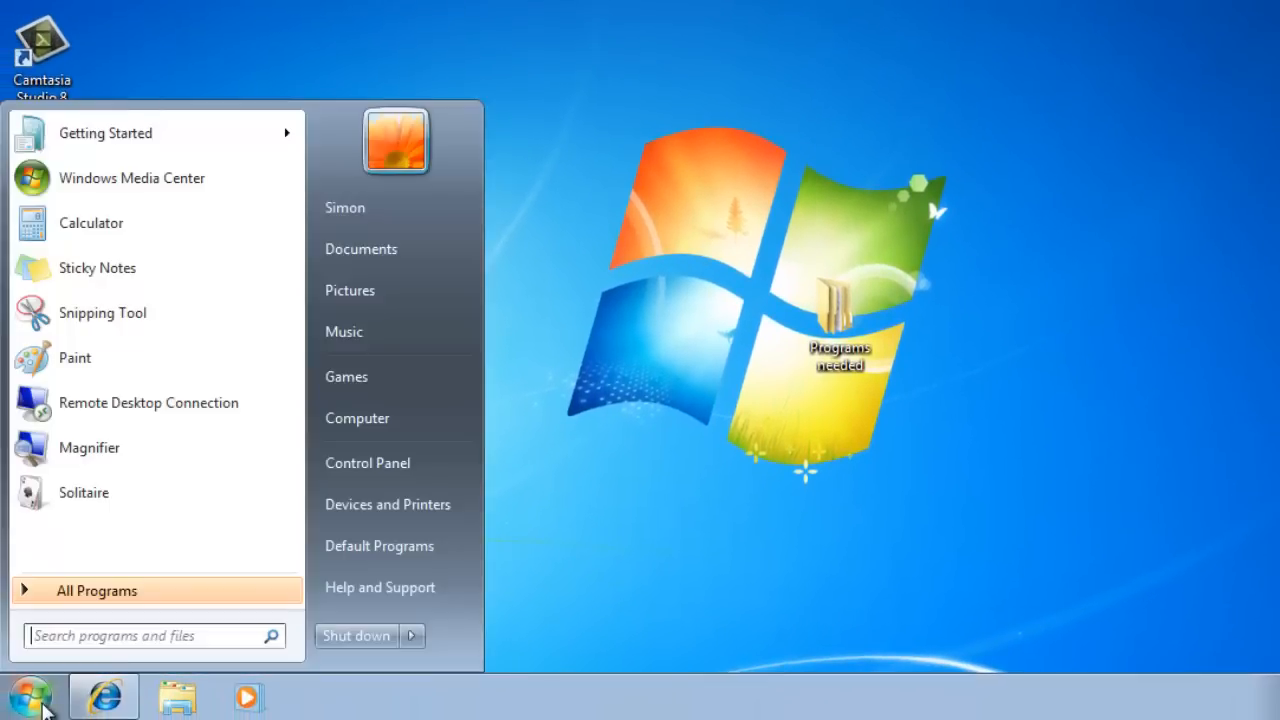
pyautogui.click(96, 590)
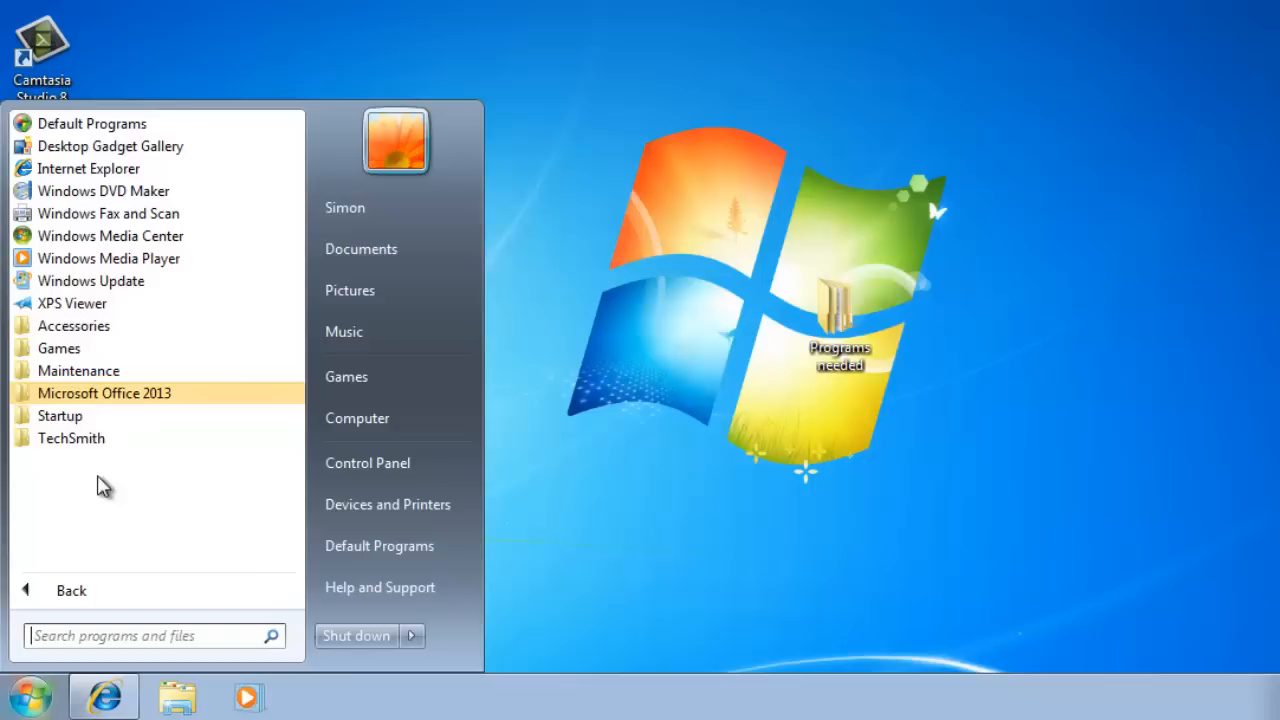
pyautogui.click(104, 392)
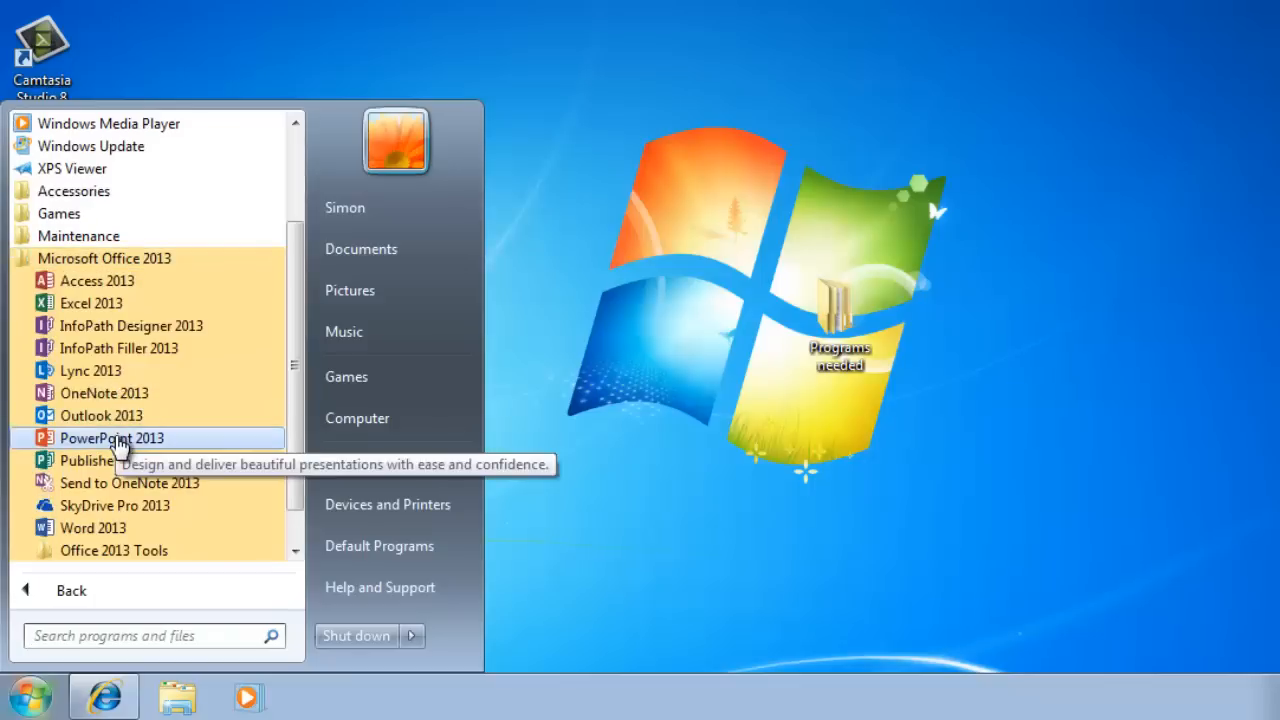
pyautogui.click(112, 438)
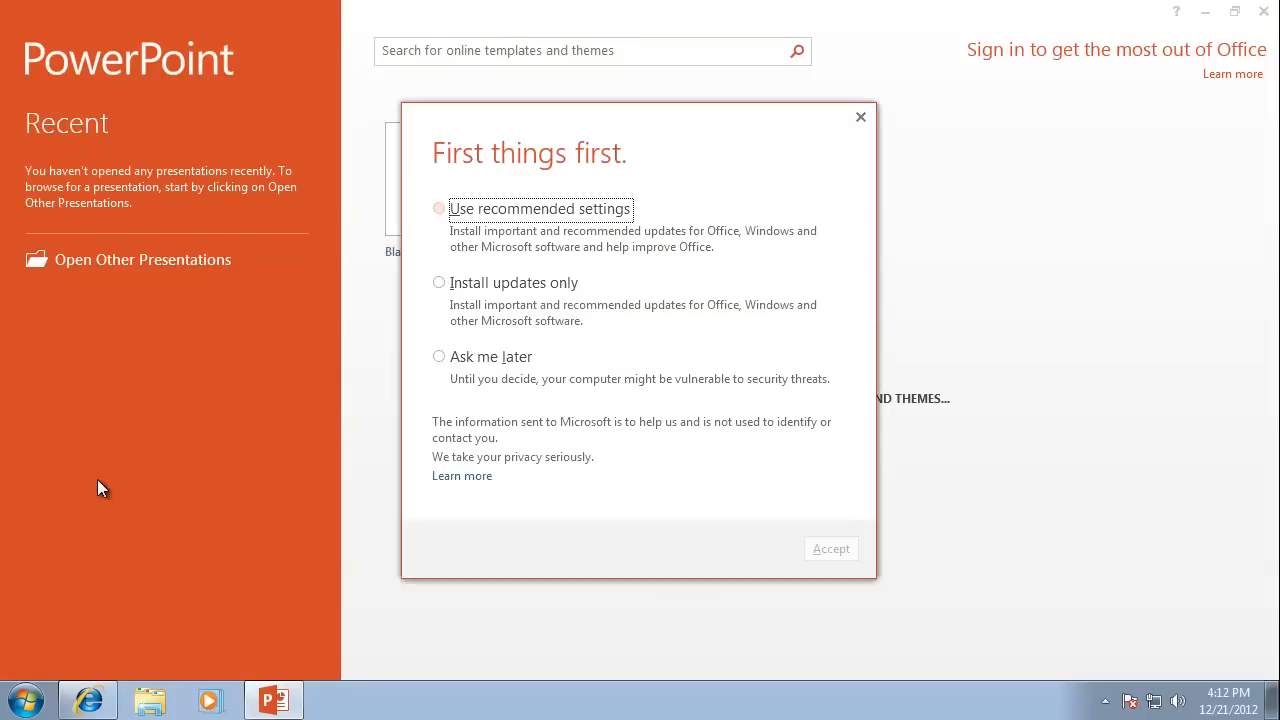
# Step: Accept 'Use recommended settings' and dismiss the 'Welcome to your new Office' window
pyautogui.click(830, 548)
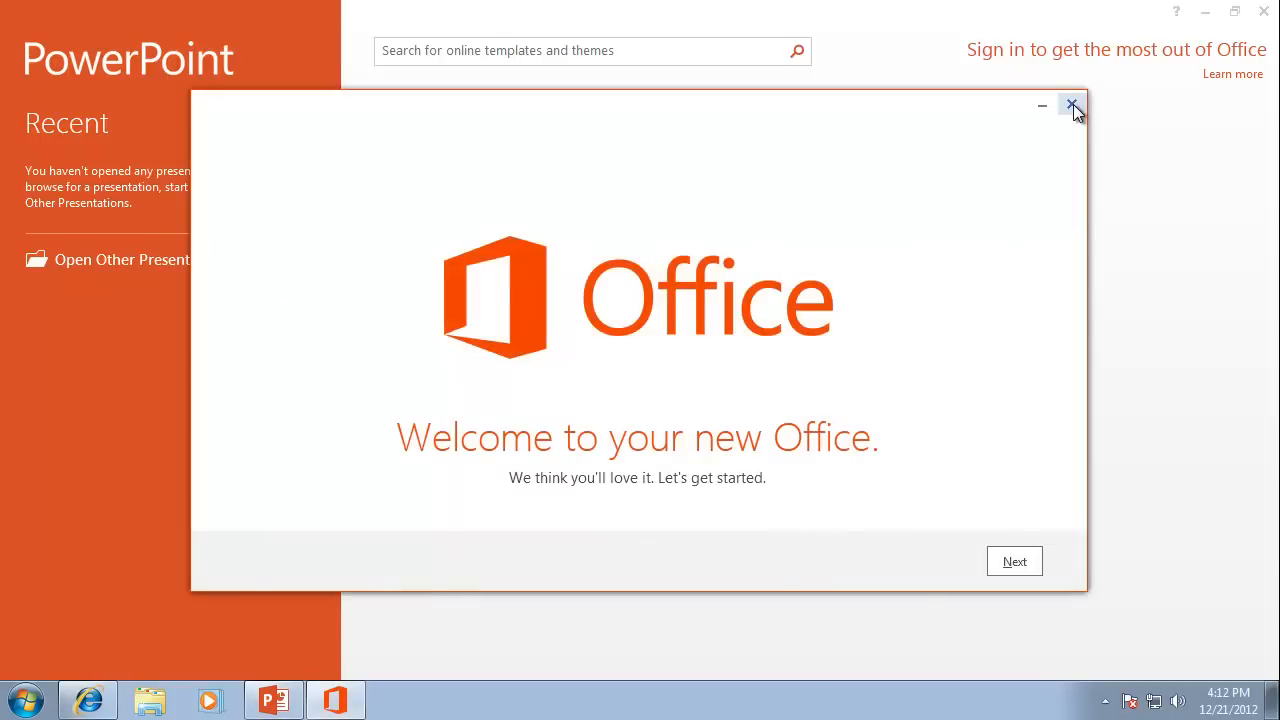
pyautogui.click(1072, 104)
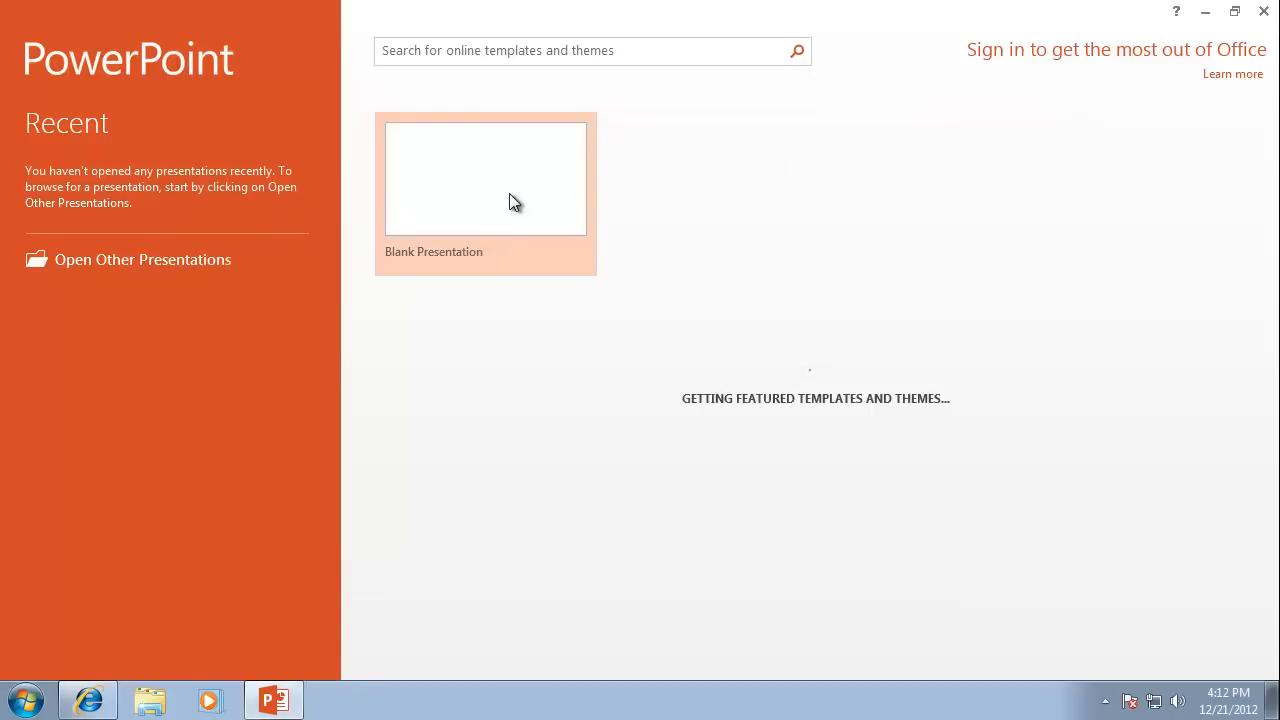